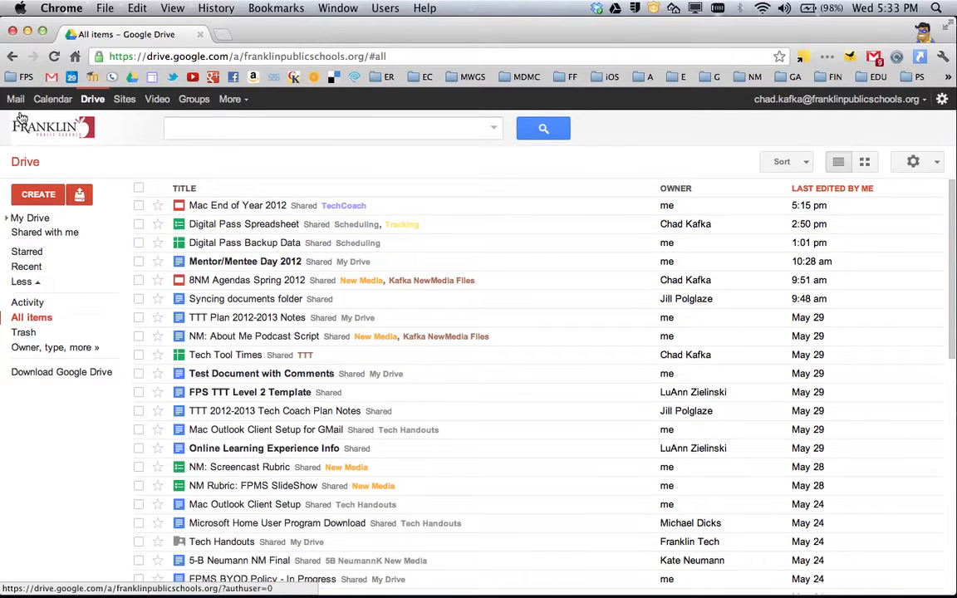
mouse_move(289, 178)
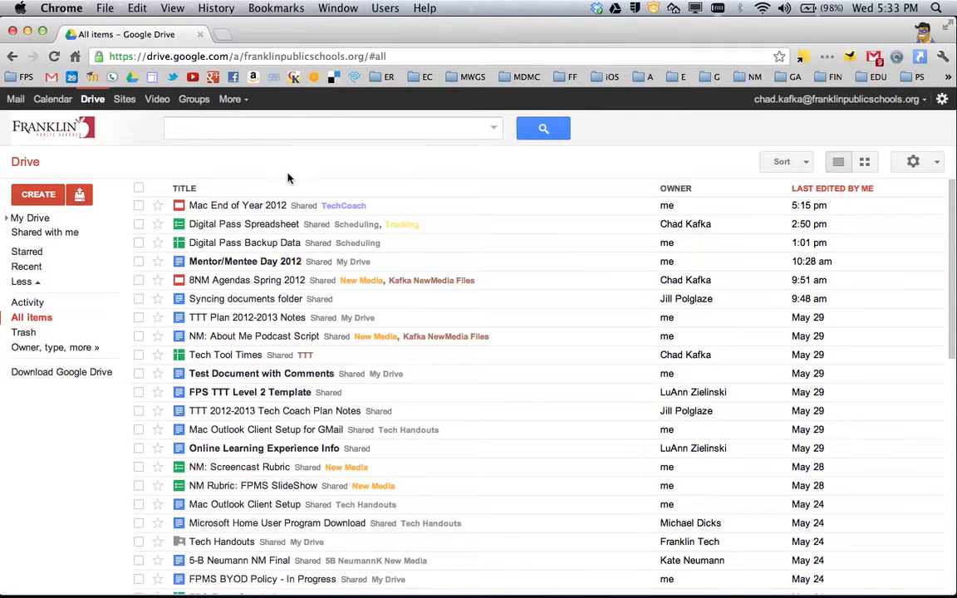
mouse_move(407, 174)
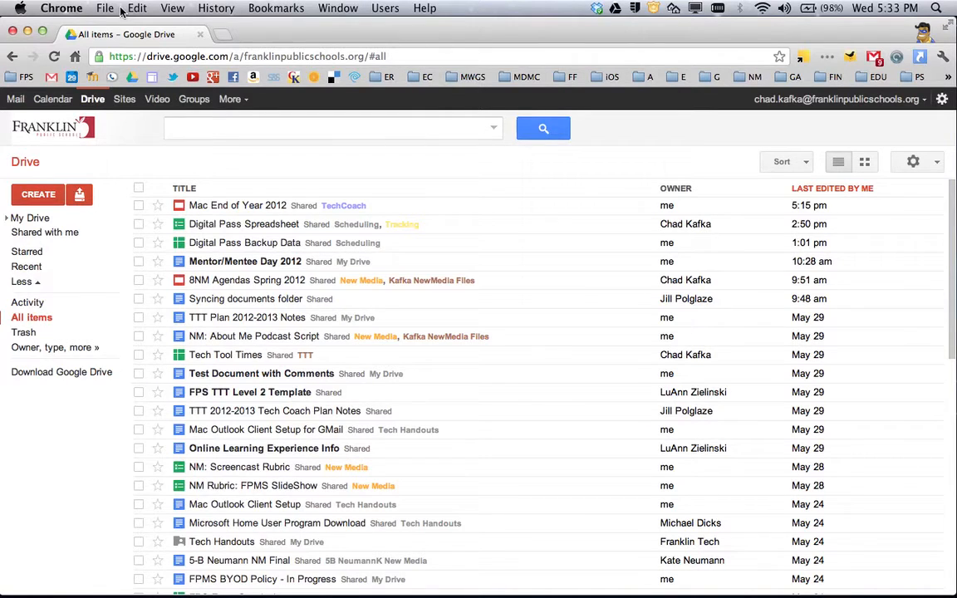
- Look through the Chrome application menu and the wrench menu for 'Sign in to Chrome…'
left_click(62, 8)
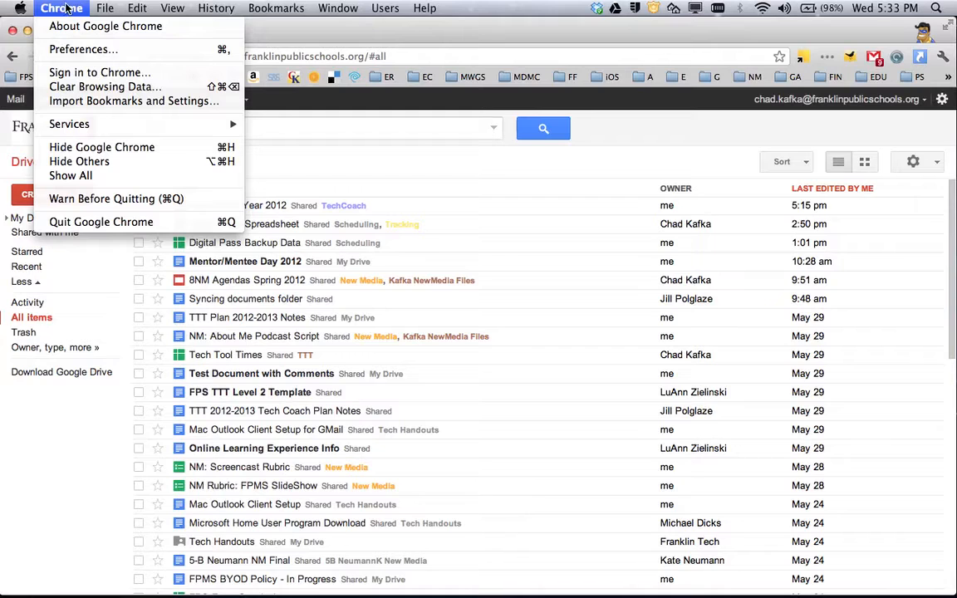
mouse_move(100, 72)
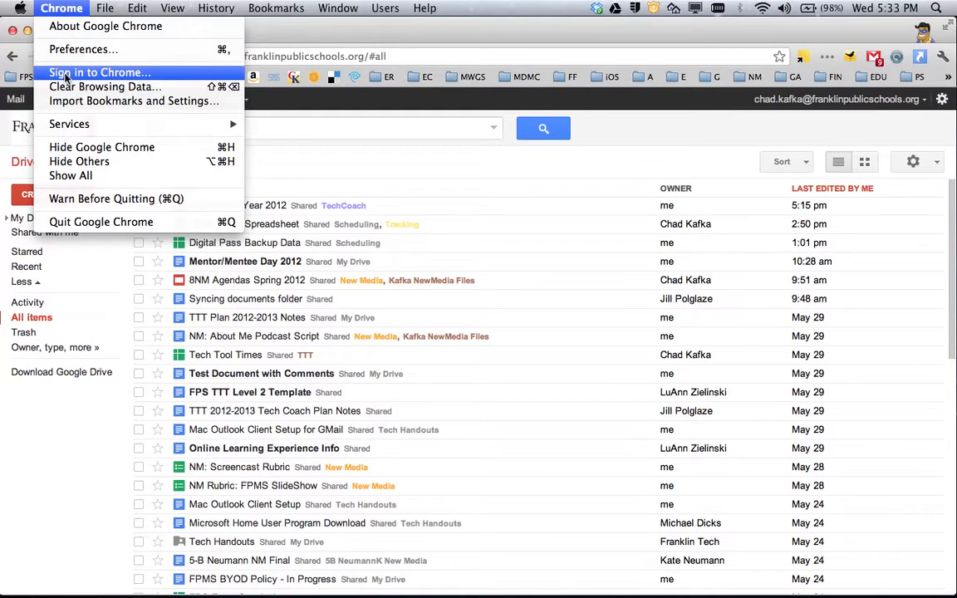
mouse_move(496, 44)
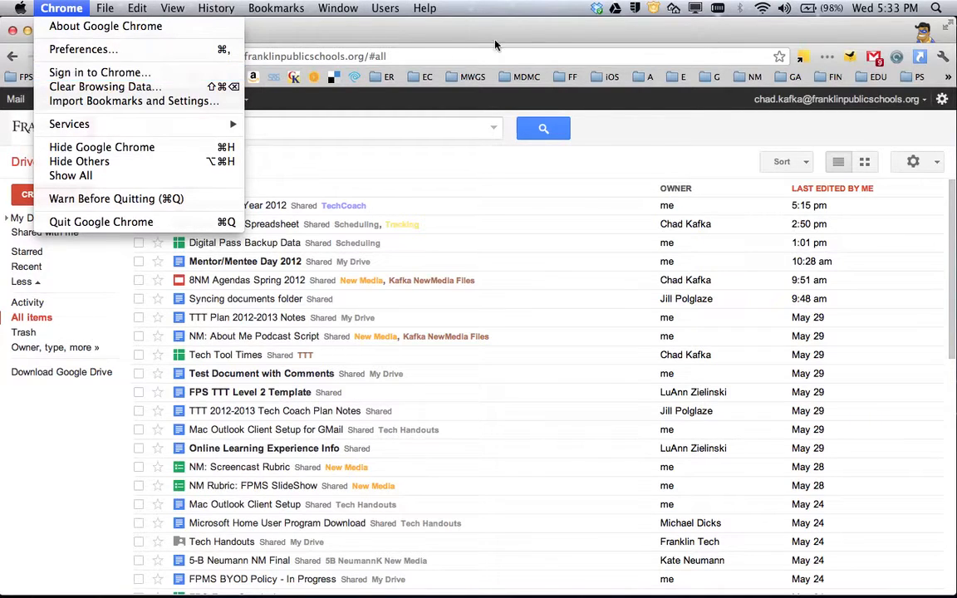
left_click(941, 57)
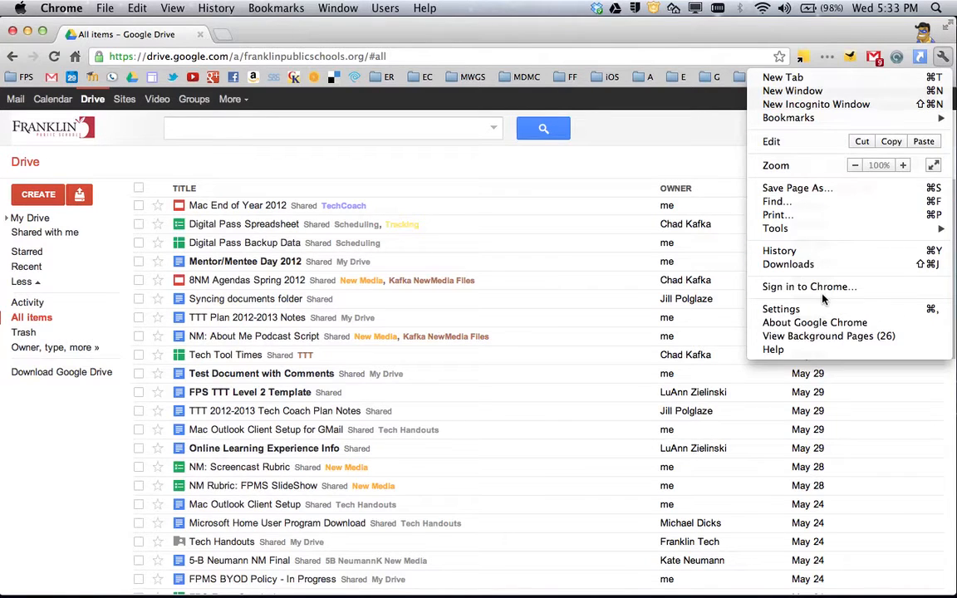
mouse_move(809, 286)
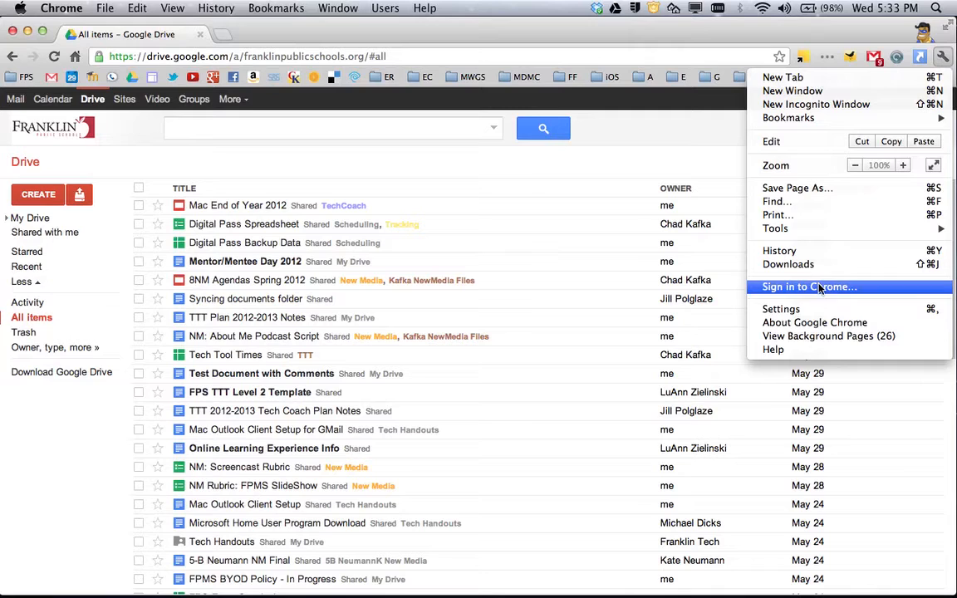
mouse_move(611, 45)
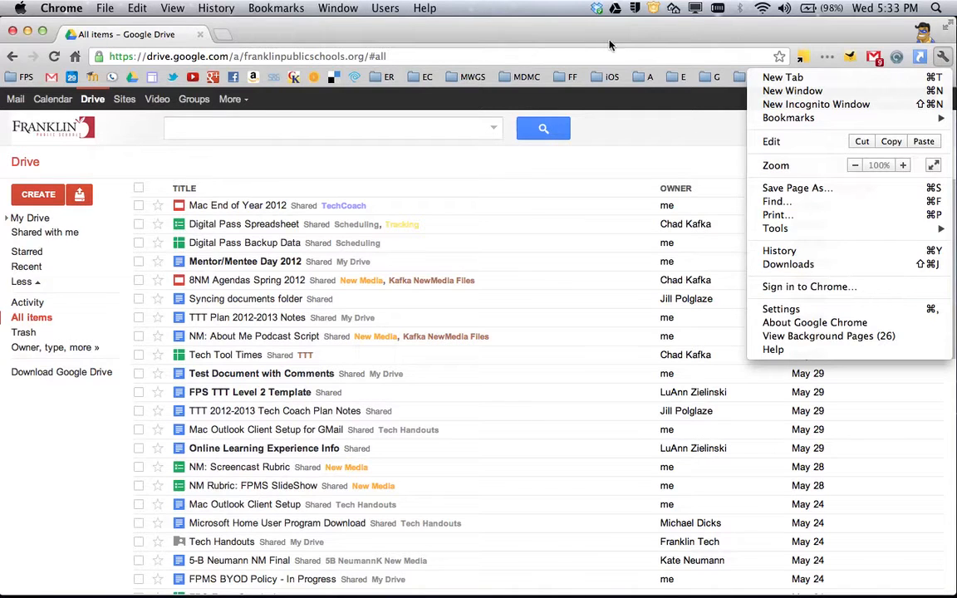
left_click(62, 7)
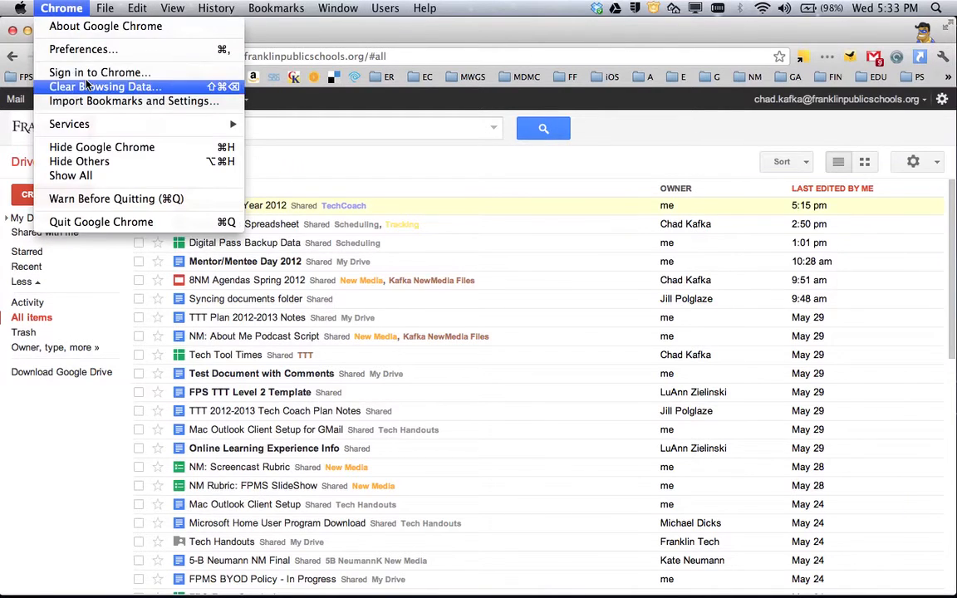
left_click(100, 73)
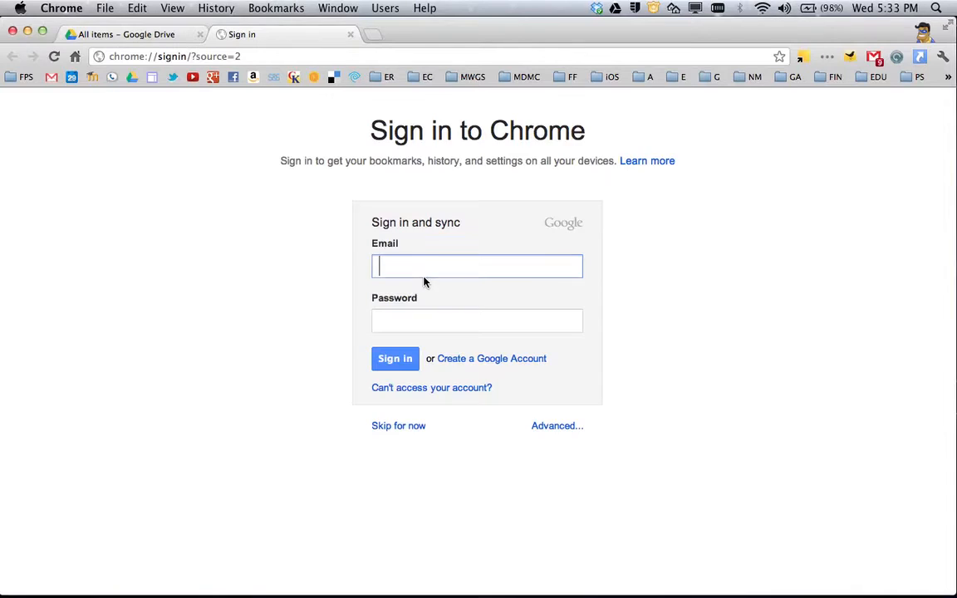
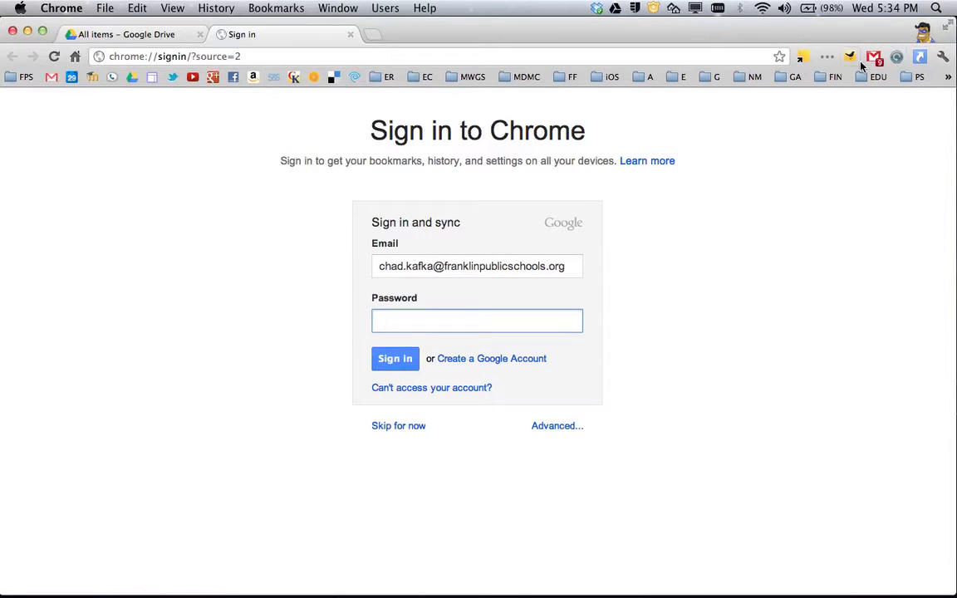
- Submit the school account password, then re-enter it after the invalid password error
left_click(477, 320)
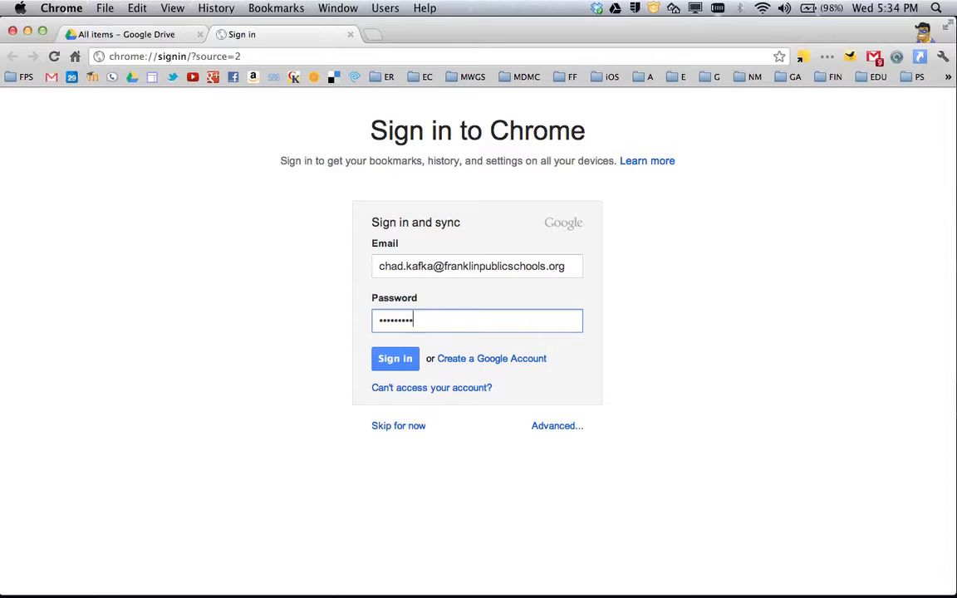
left_click(394, 358)
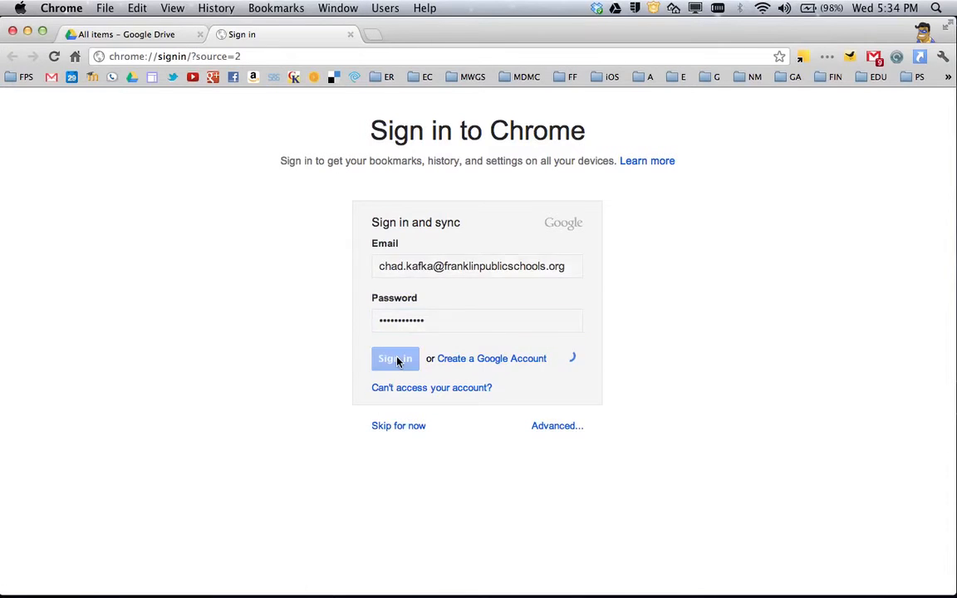
left_click(395, 358)
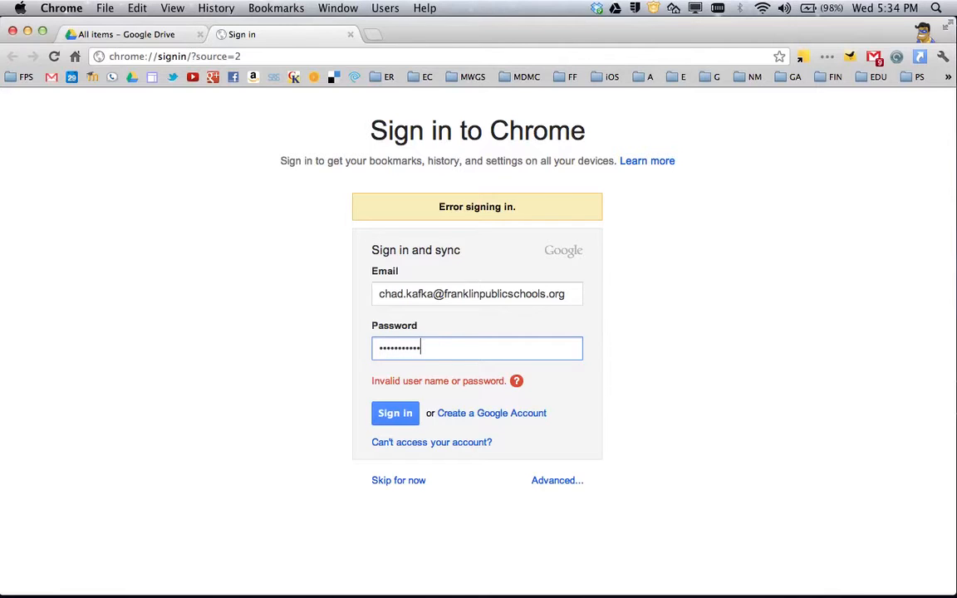
left_click(395, 413)
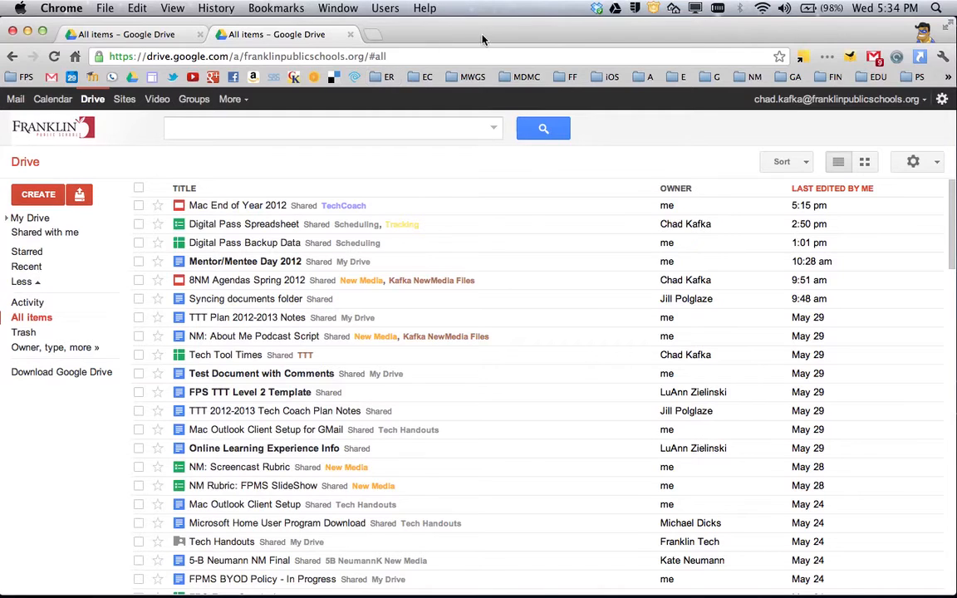
mouse_move(636, 139)
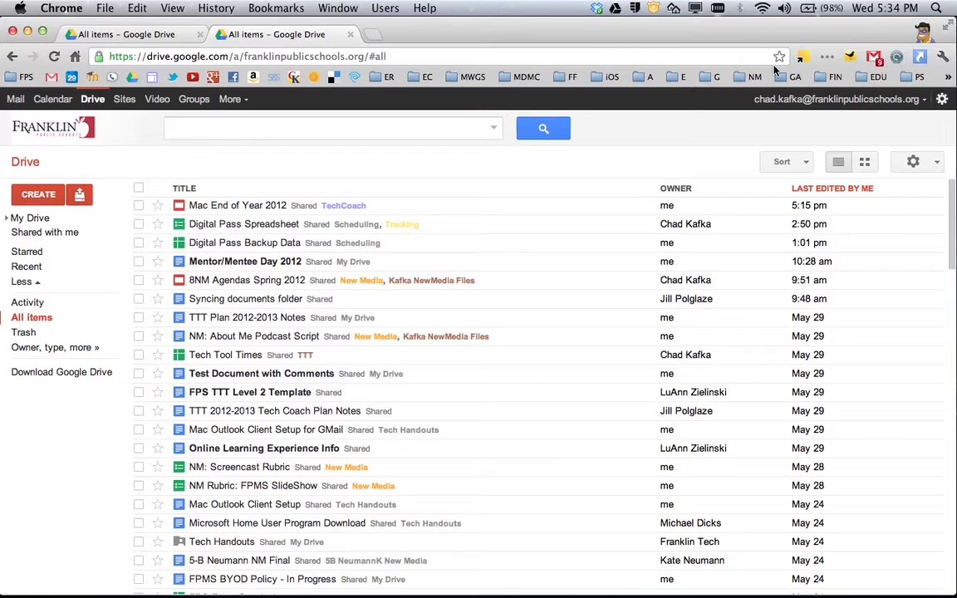
mouse_move(779, 56)
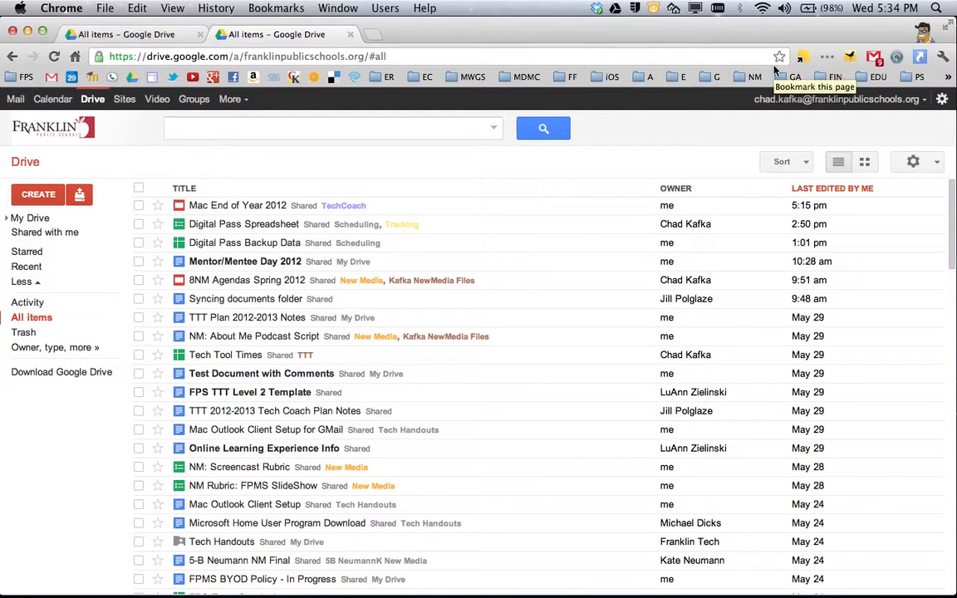
mouse_move(525, 40)
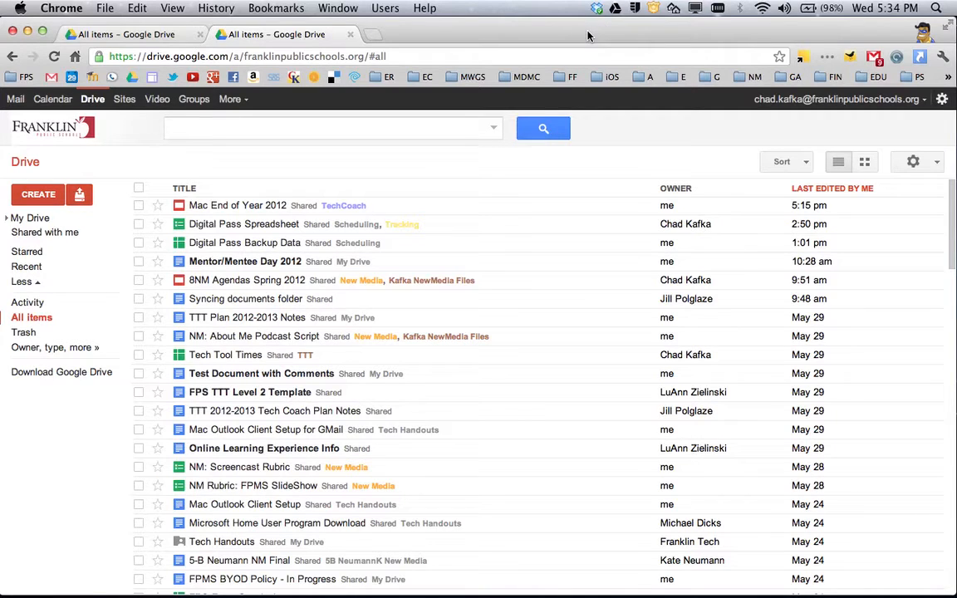
- Check the Chrome menu's 'Signed in as…' entry for the school account
left_click(62, 7)
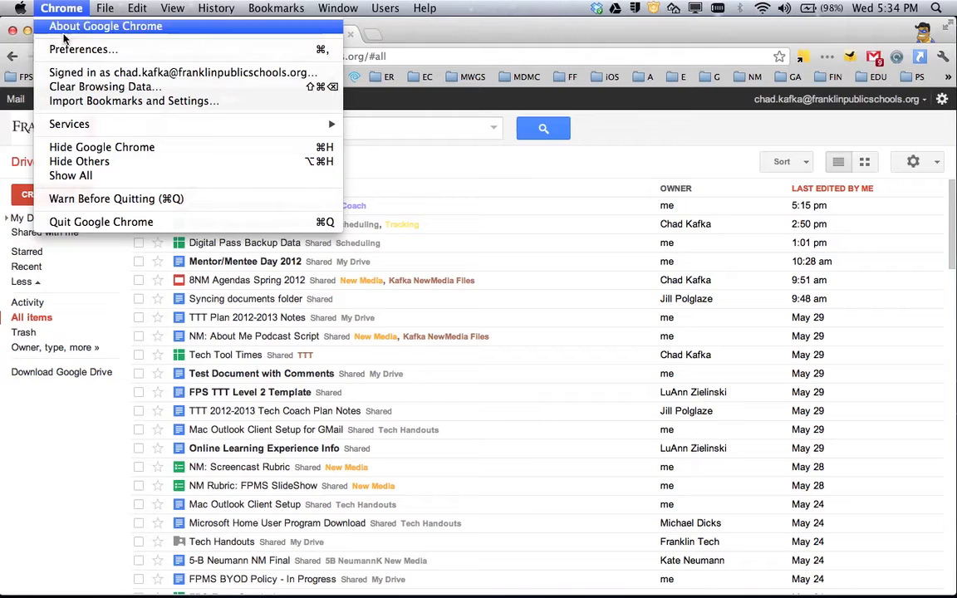
mouse_move(158, 81)
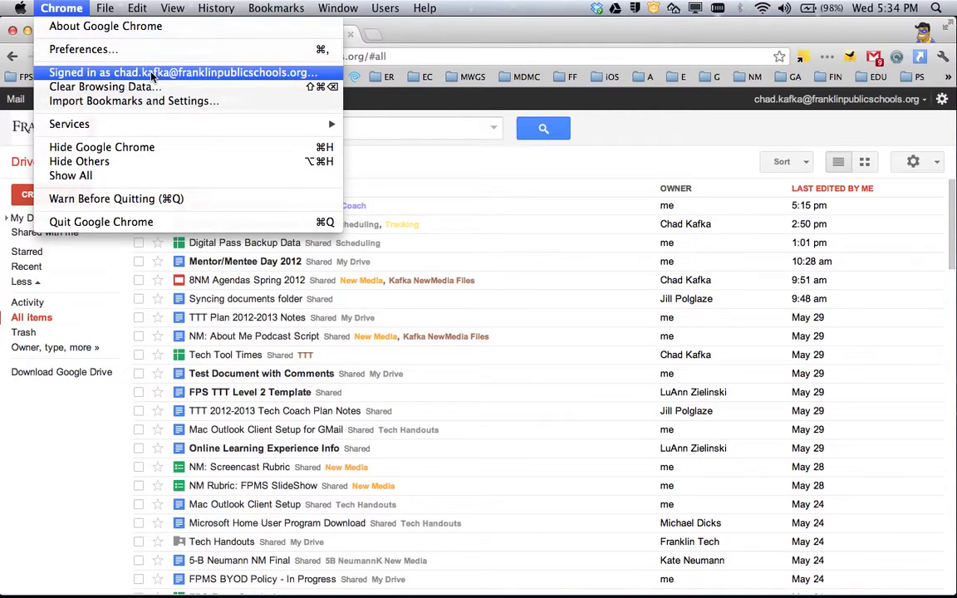
mouse_move(83, 49)
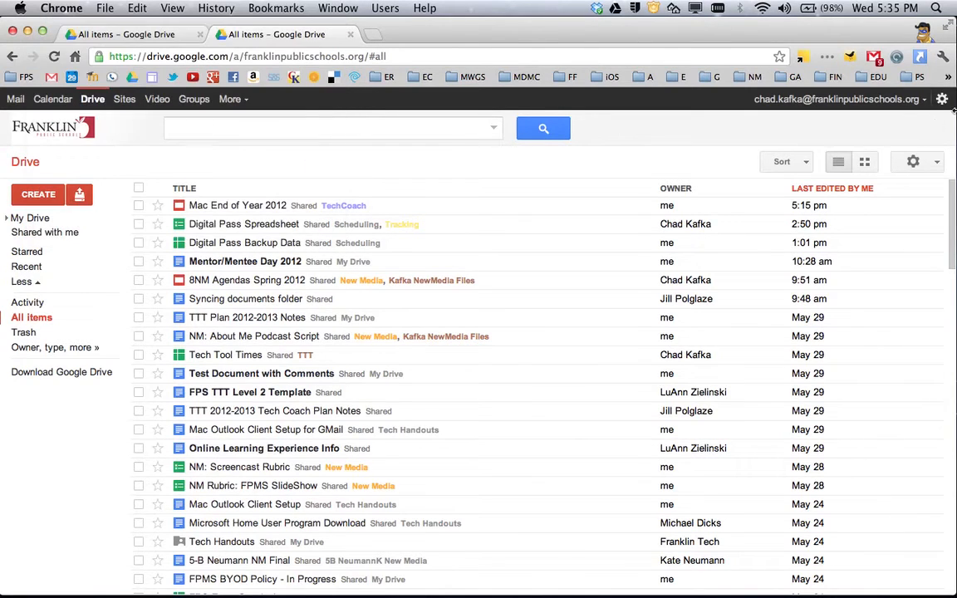
- Open Chrome Settings from the wrench menu
left_click(944, 57)
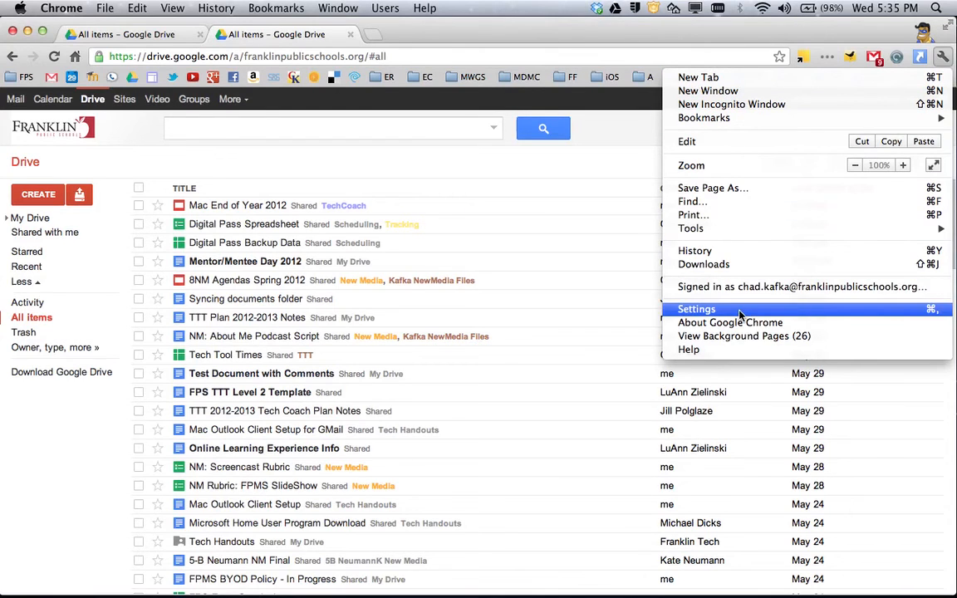
left_click(696, 310)
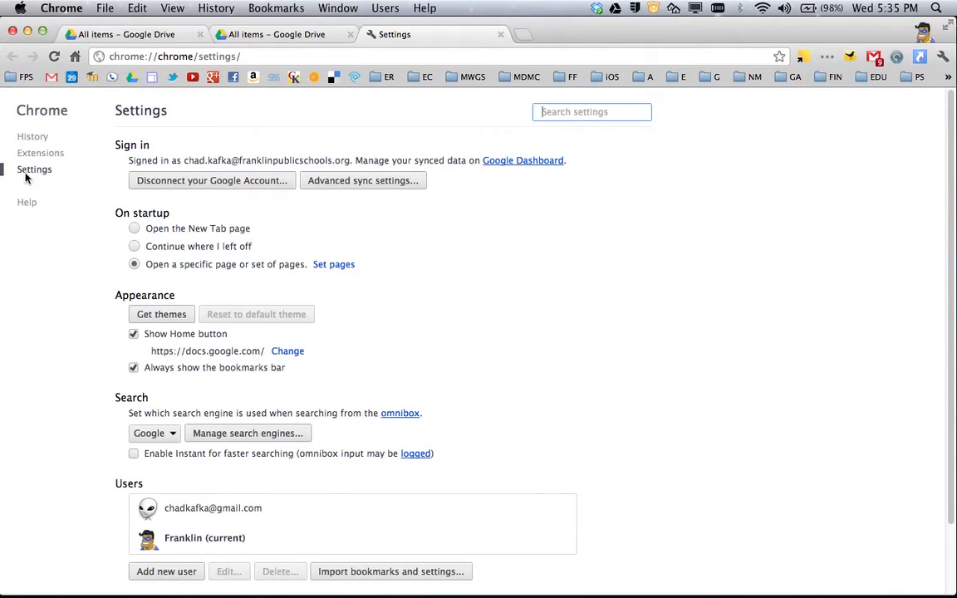
mouse_move(136, 131)
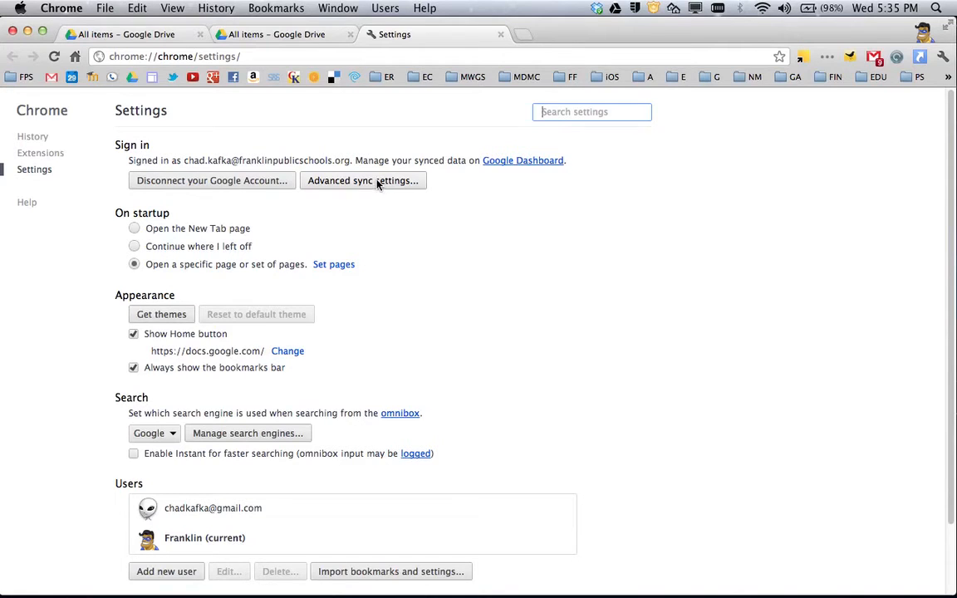
- Open 'Advanced sync settings…' to verify 'Sync everything' covers all data types
left_click(362, 181)
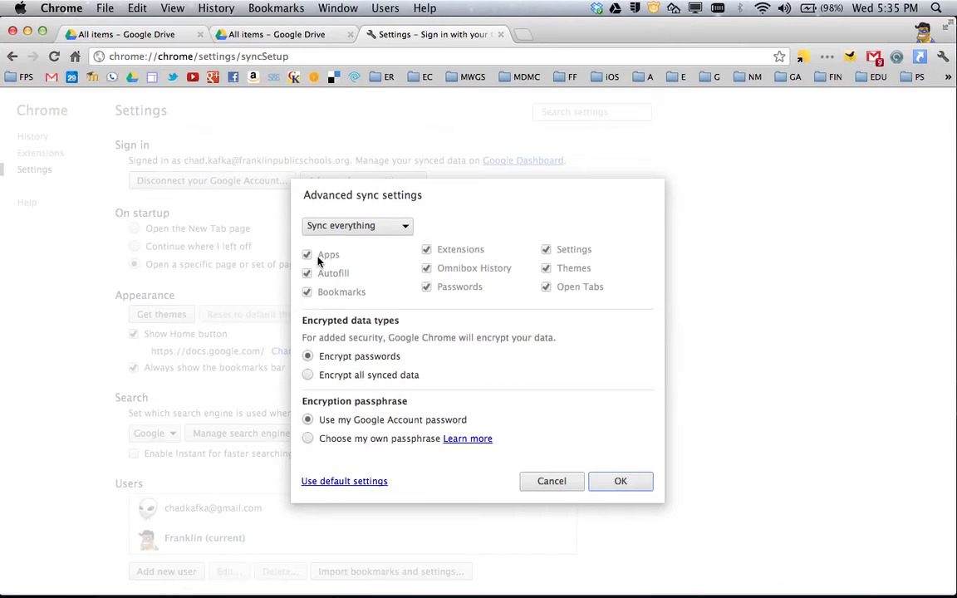
mouse_move(331, 262)
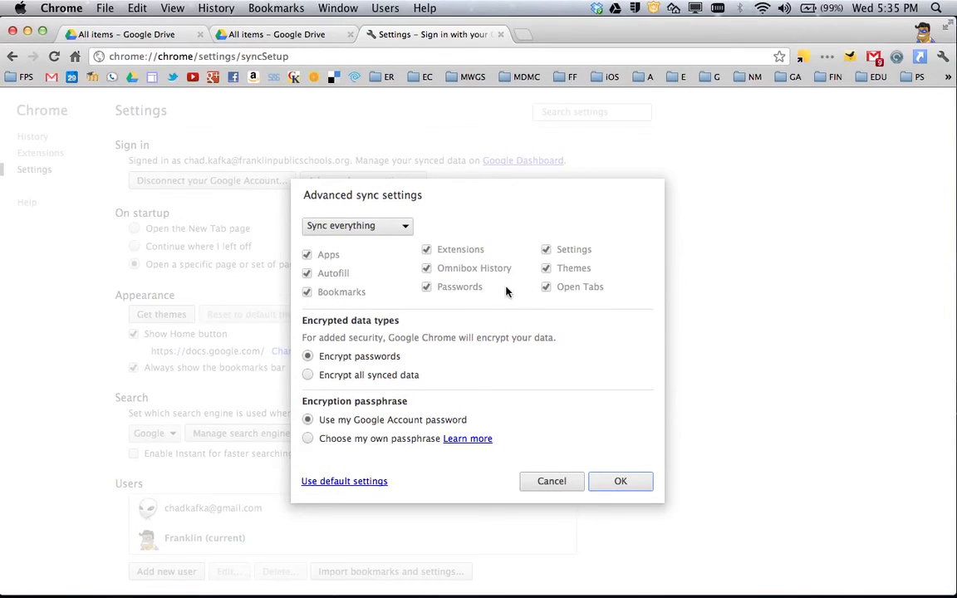
mouse_move(494, 282)
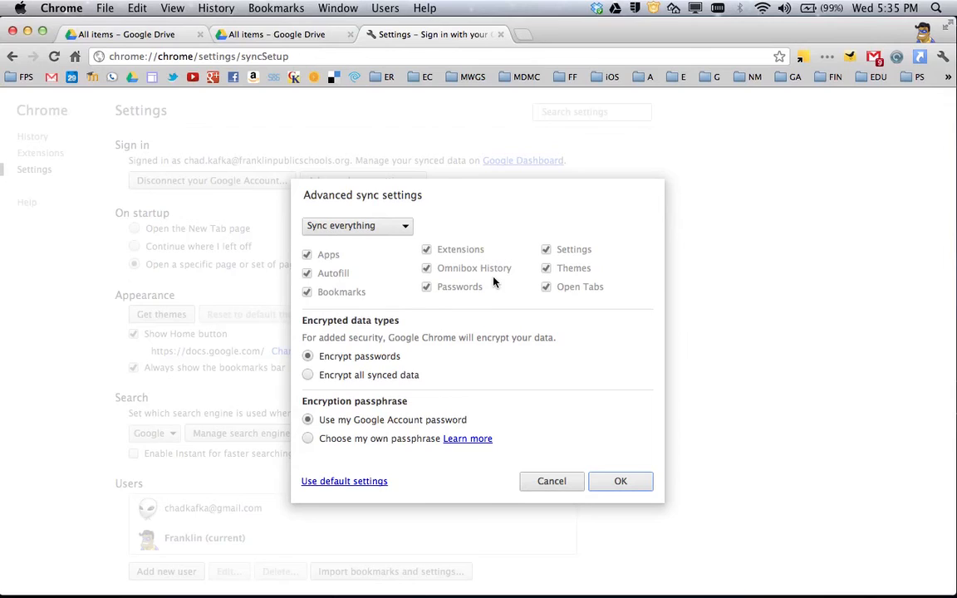
mouse_move(507, 286)
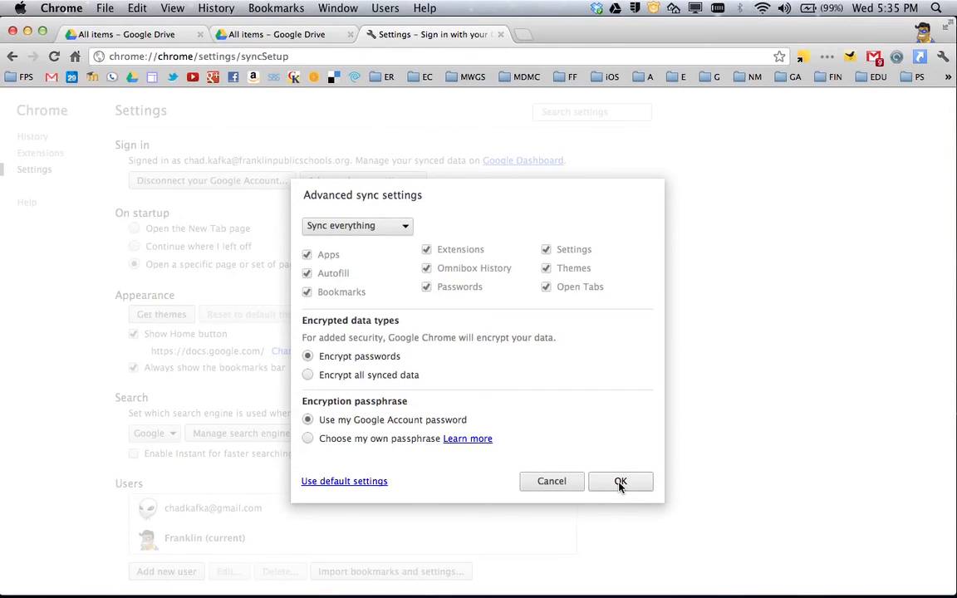
- Confirm 'Sync everything' with OK, returning to the Settings page
left_click(620, 481)
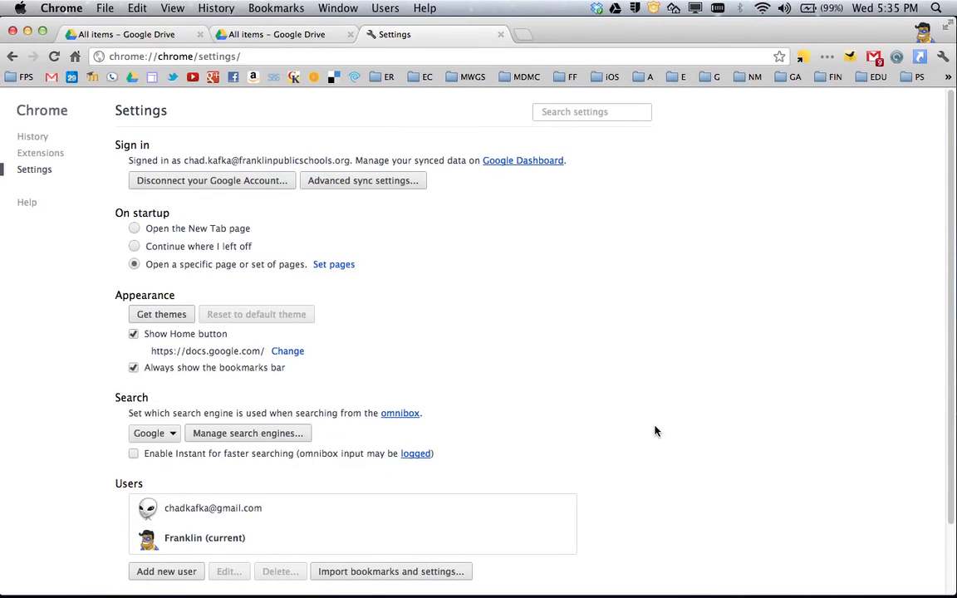
mouse_move(607, 389)
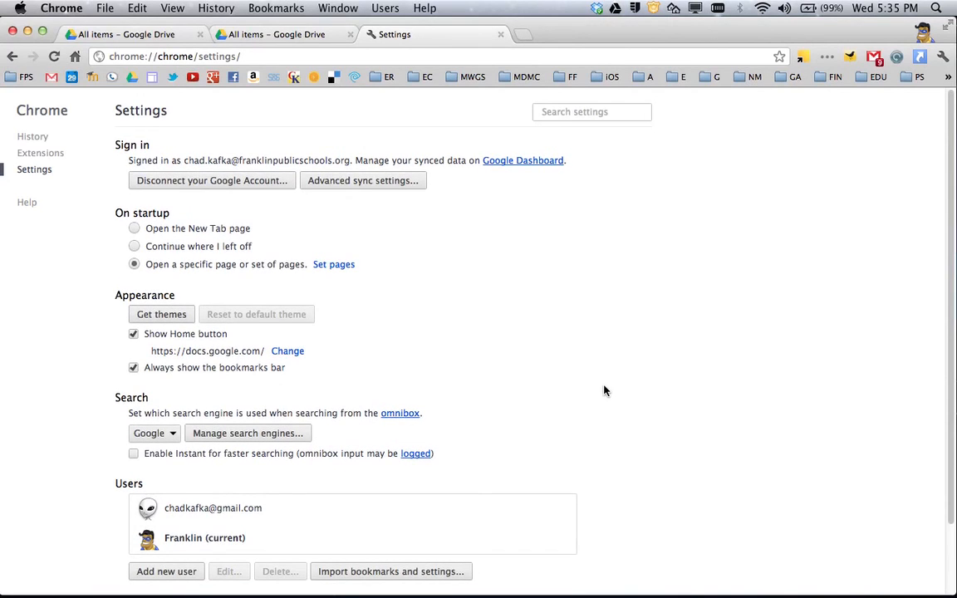
mouse_move(534, 280)
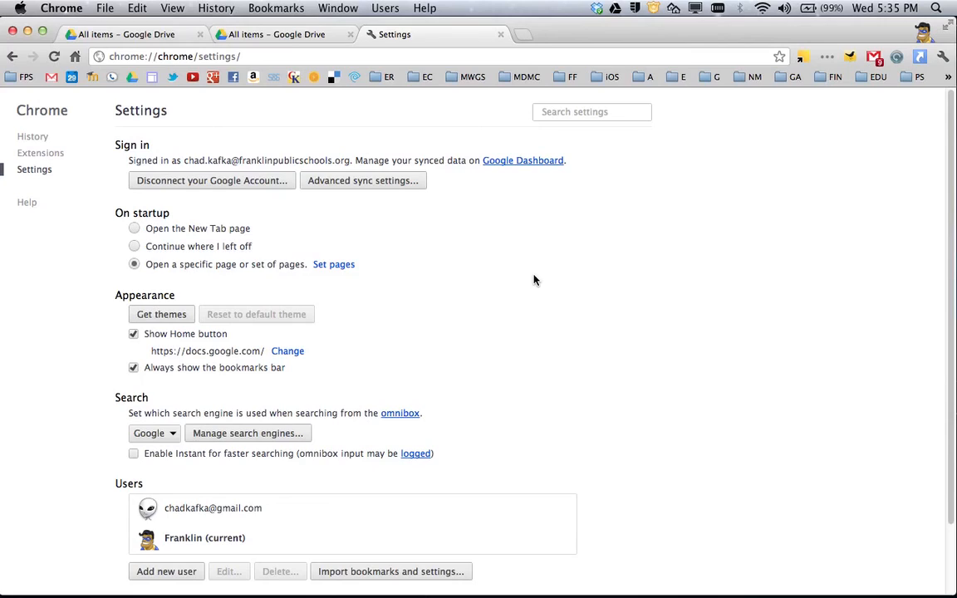